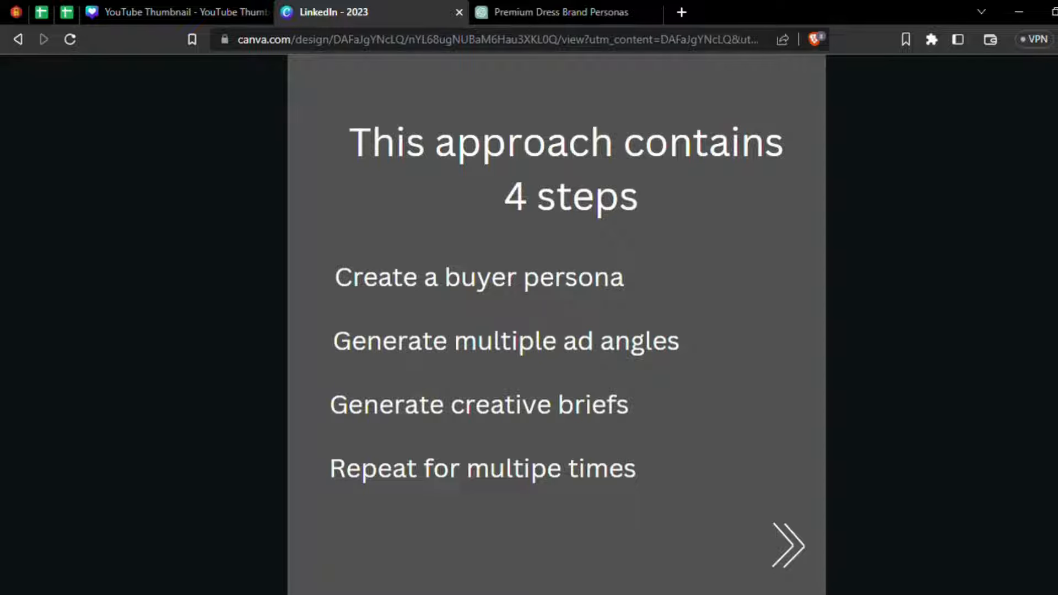
Step: Advance through the intro, buyer-persona and prompt slides to the '2 Pick Ad Angles' slide
{"action": "left_click", "coordinate": [787, 546]}
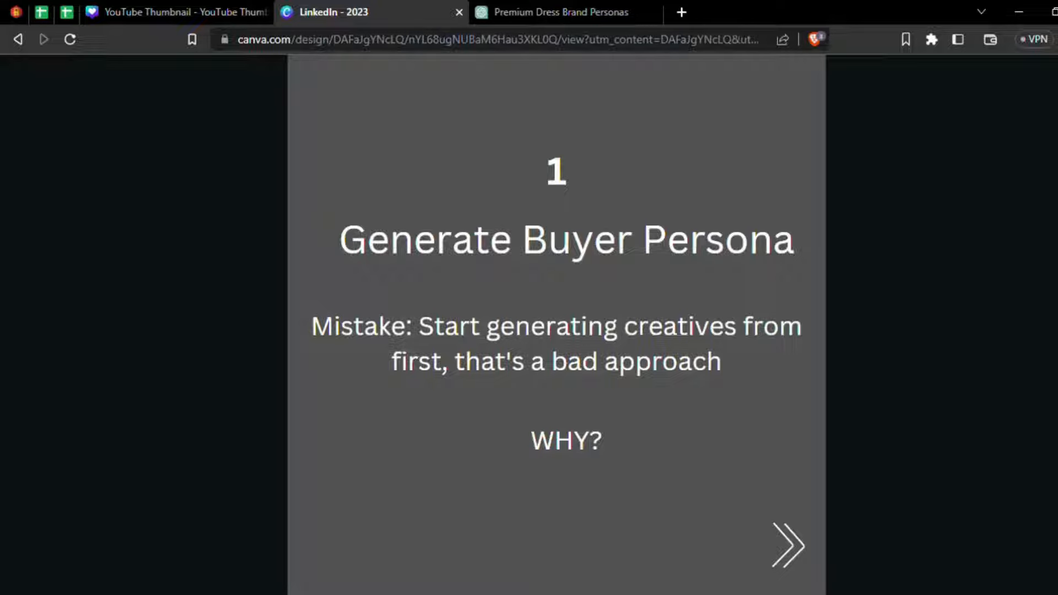
{"action": "left_click", "coordinate": [786, 546]}
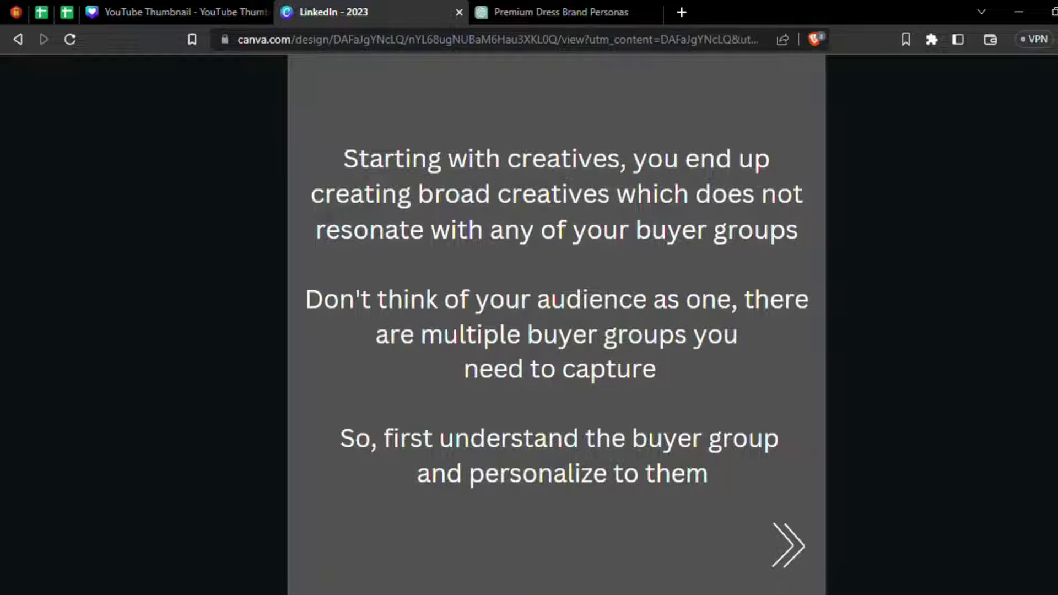
{"action": "left_click", "coordinate": [787, 545]}
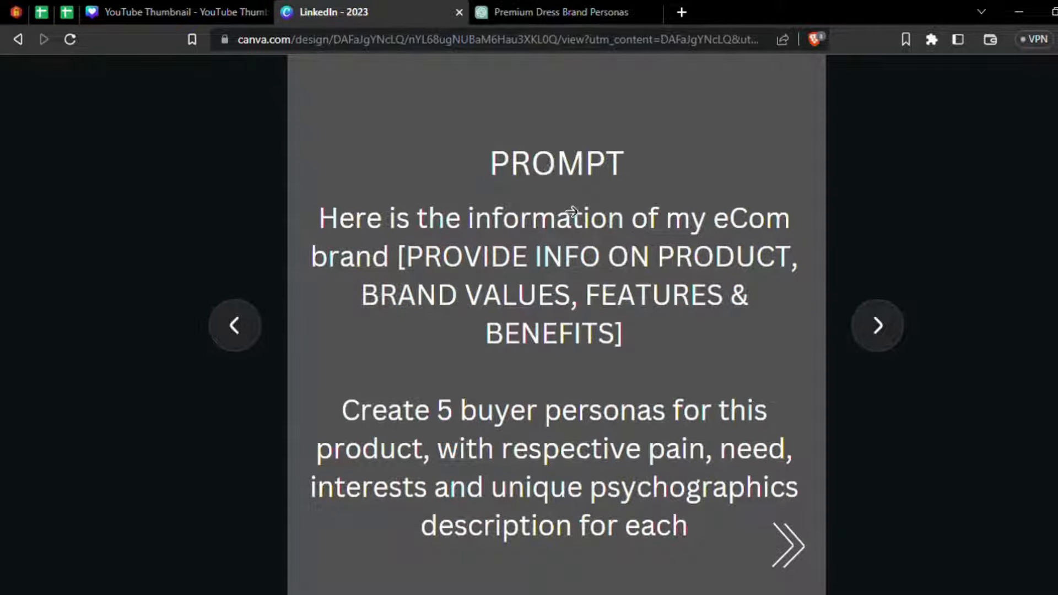
{"action": "mouse_move", "coordinate": [455, 280]}
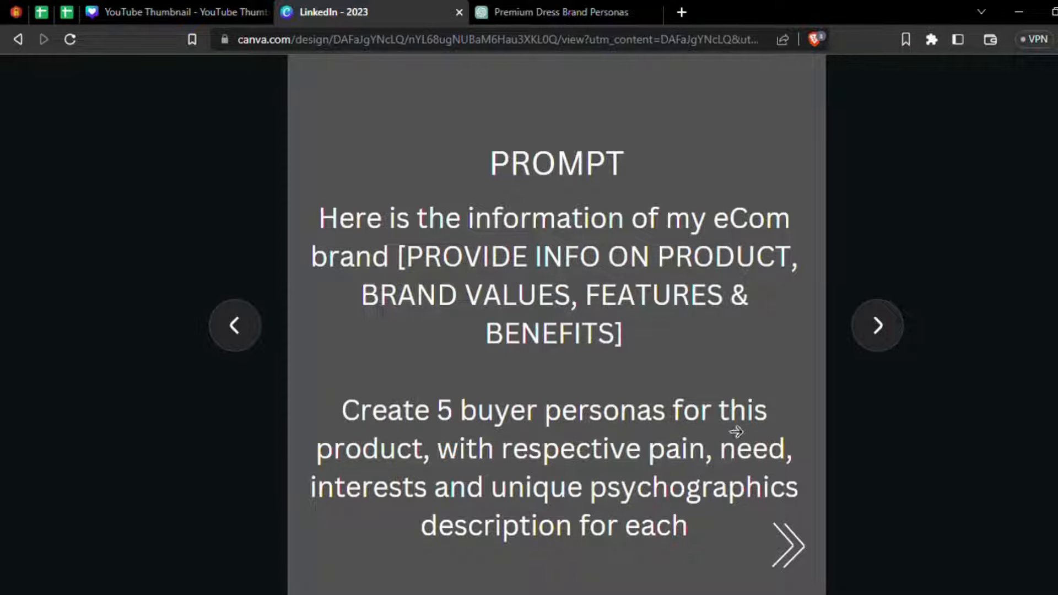
{"action": "left_click", "coordinate": [875, 324]}
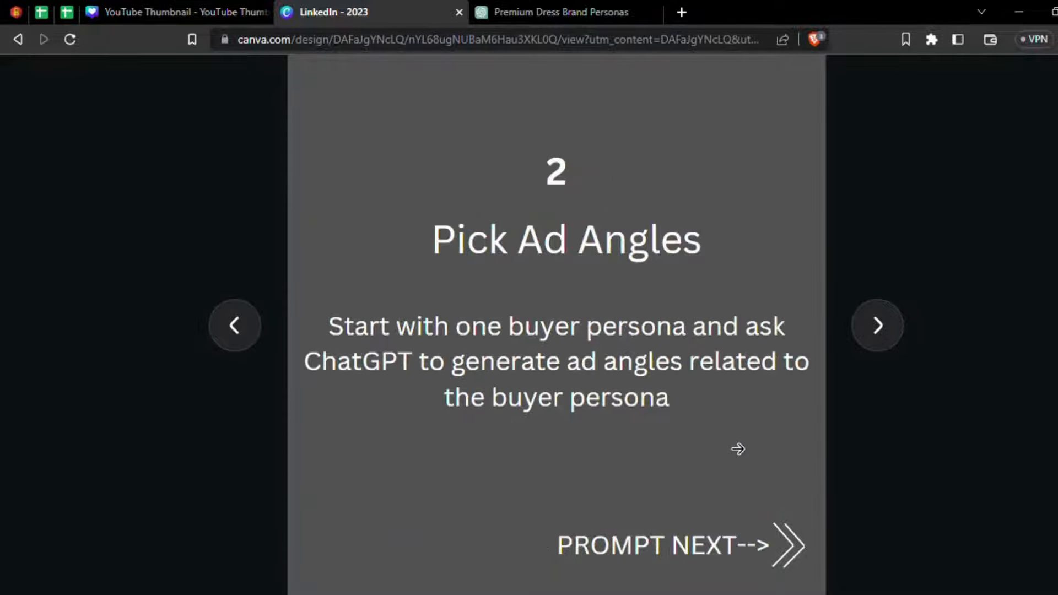
{"action": "left_click", "coordinate": [553, 12]}
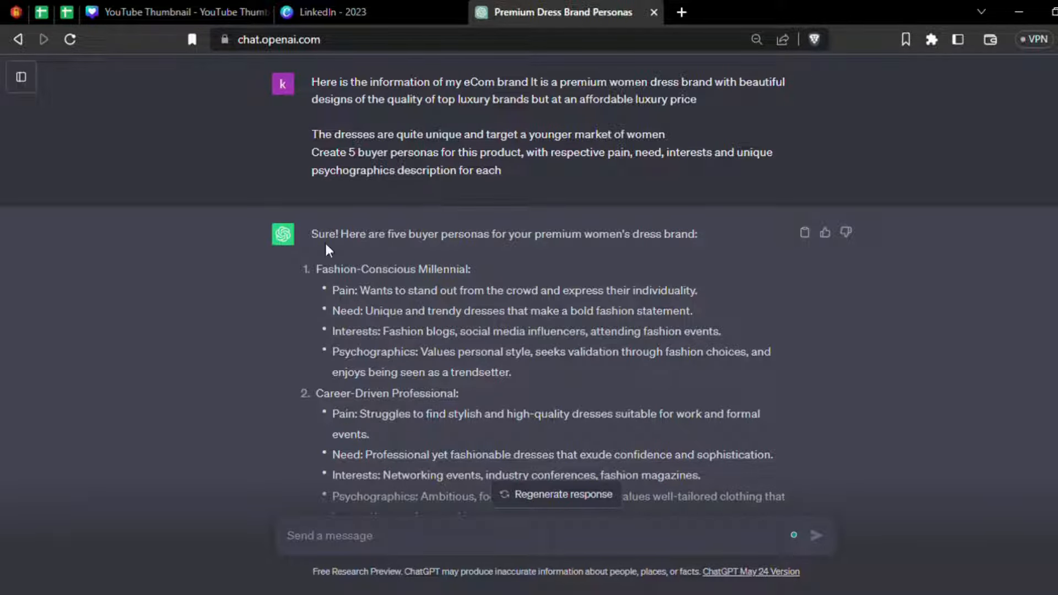
{"action": "scroll", "scroll_direction": "down", "scroll_amount": 3}
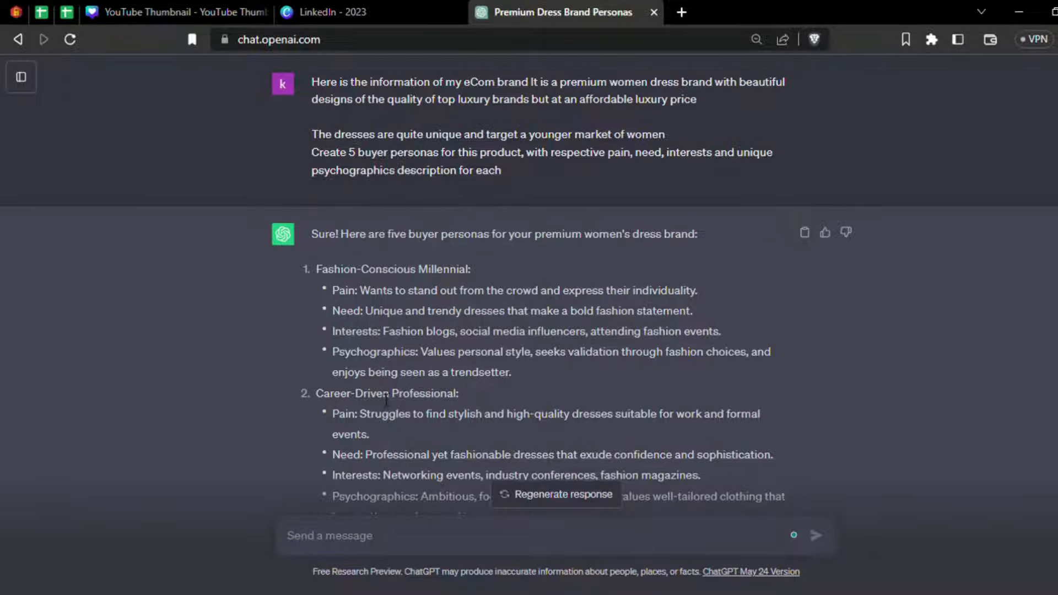
{"action": "scroll", "scroll_direction": "down", "scroll_amount": 3}
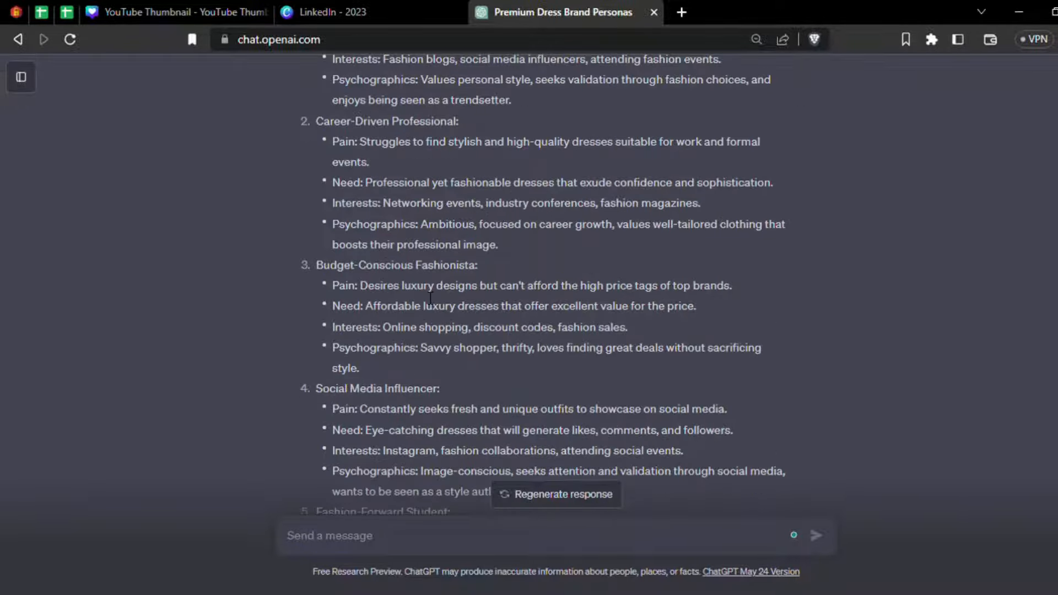
{"action": "scroll", "scroll_direction": "down", "scroll_amount": 3}
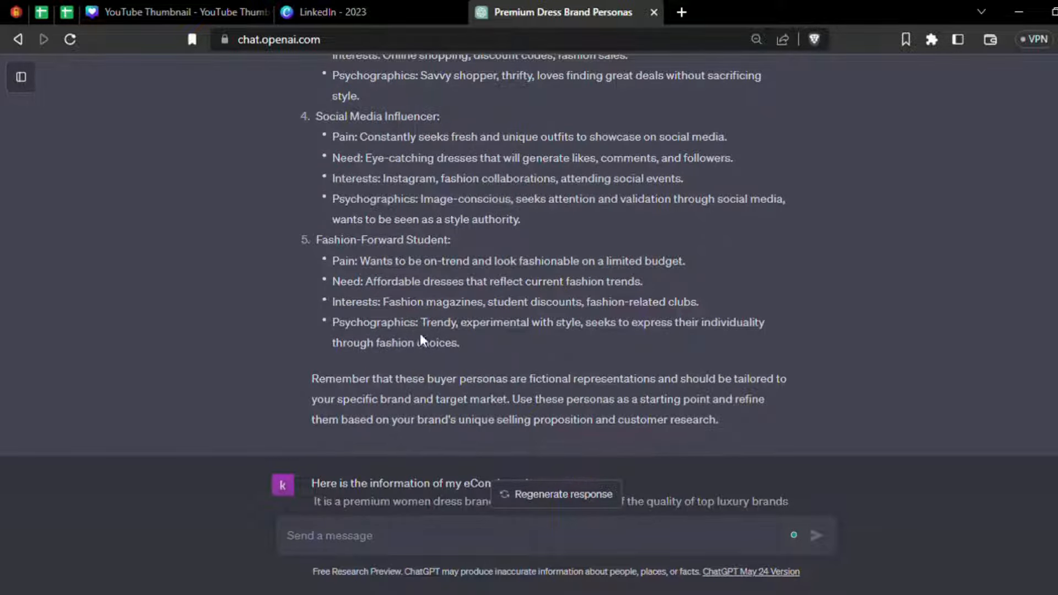
{"action": "scroll", "scroll_direction": "down", "scroll_amount": 3}
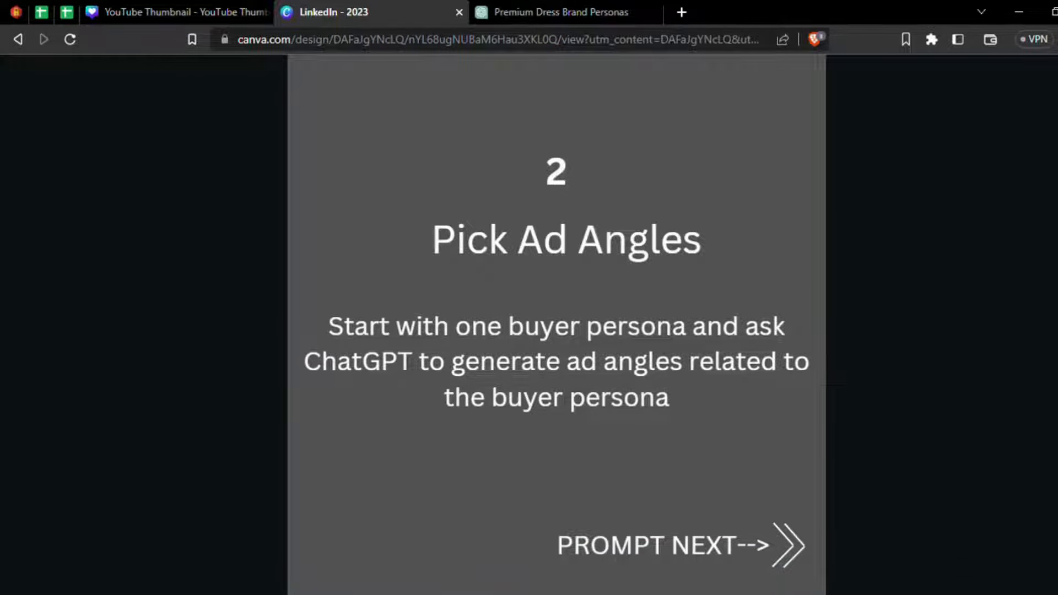
Step: Advance to the ad-angles prompt slide, then return to the 'Premium Dress Brand Personas' ChatGPT conversation
{"action": "left_click", "coordinate": [788, 545]}
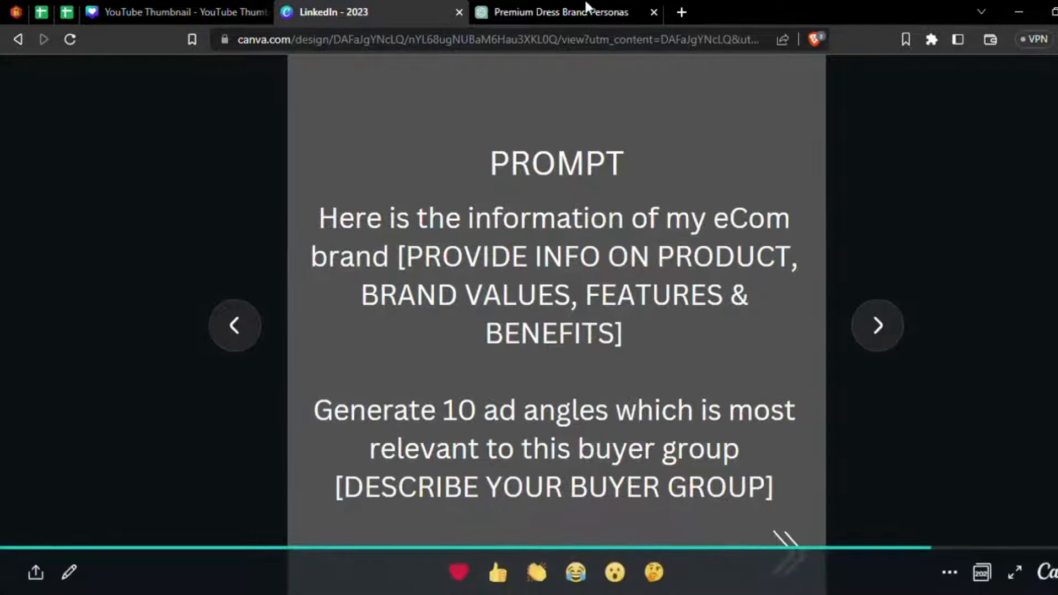
{"action": "left_click", "coordinate": [565, 12]}
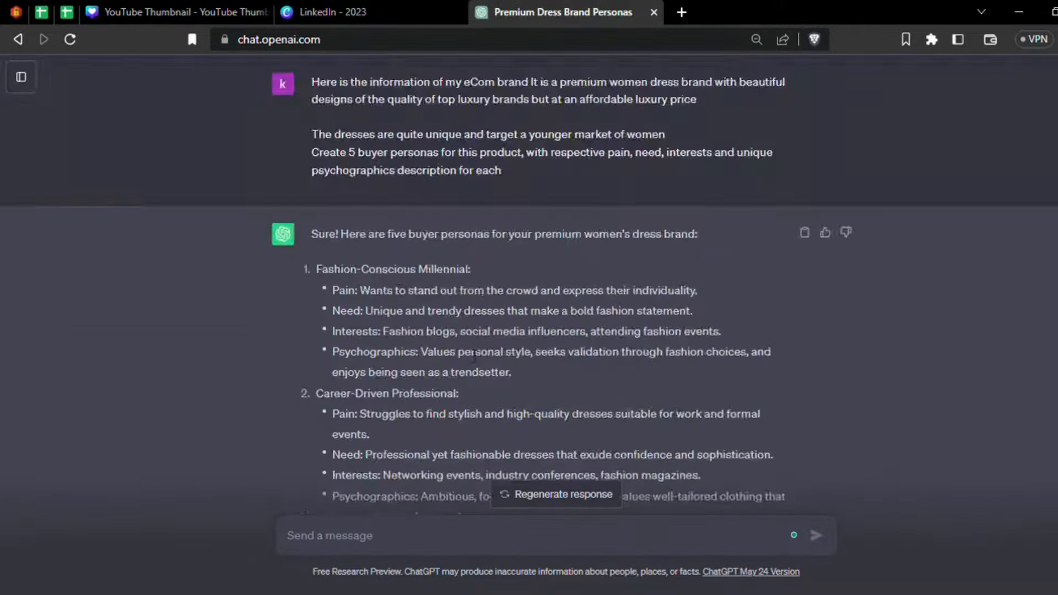
{"action": "scroll", "scroll_direction": "down", "scroll_amount": 3}
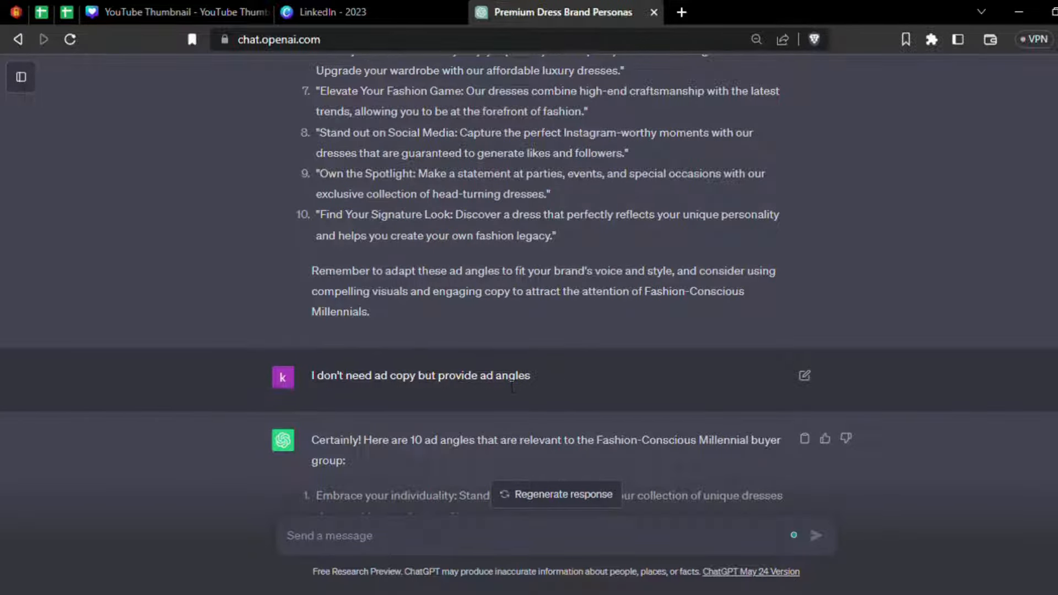
{"action": "scroll", "scroll_direction": "down", "scroll_amount": 3}
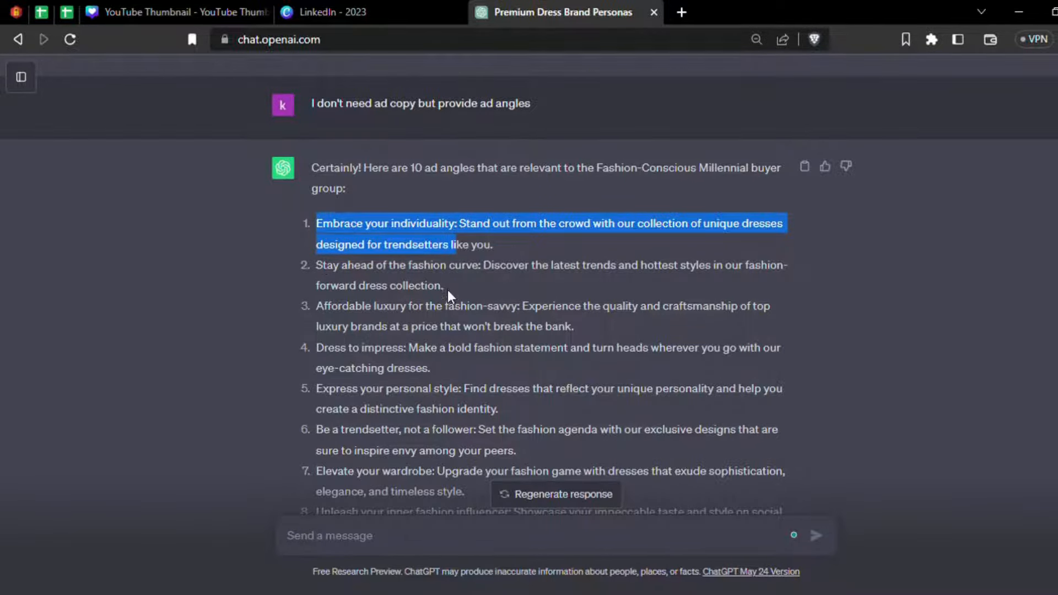
{"action": "scroll", "scroll_direction": "down", "scroll_amount": 3}
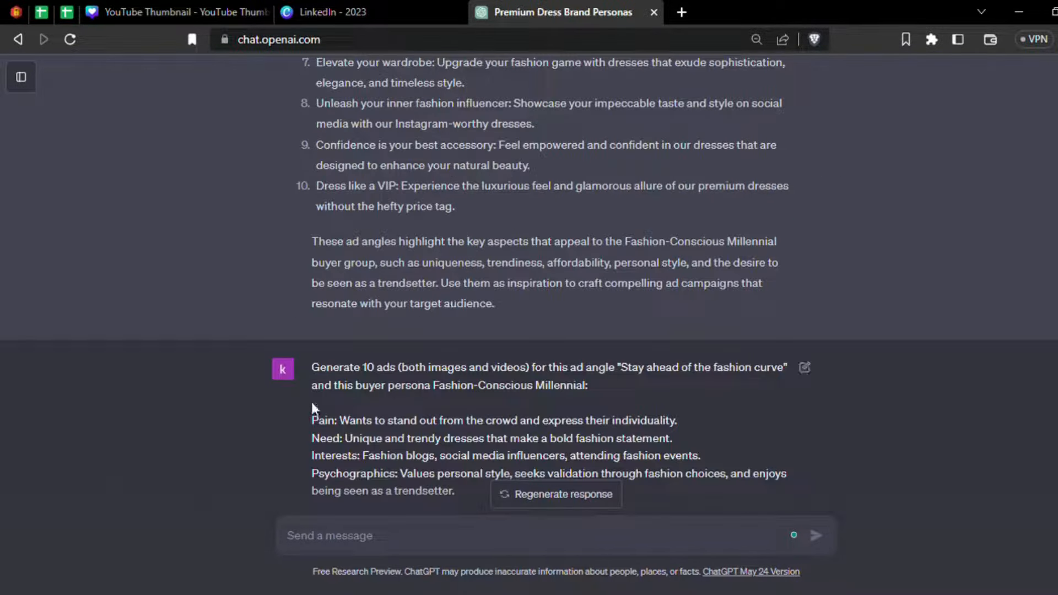
{"action": "left_click", "coordinate": [331, 12]}
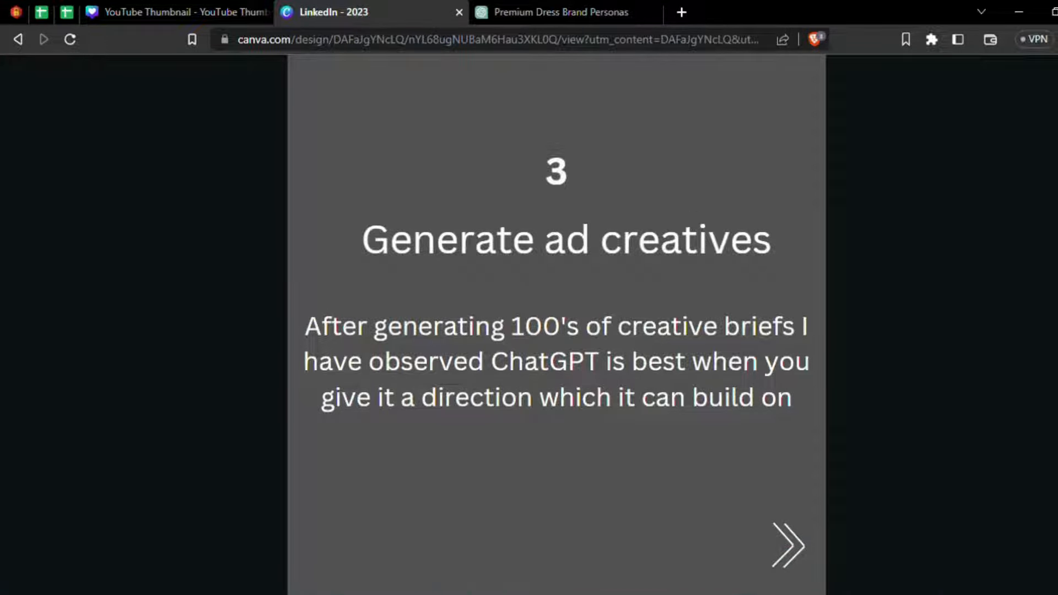
{"action": "mouse_move", "coordinate": [617, 312]}
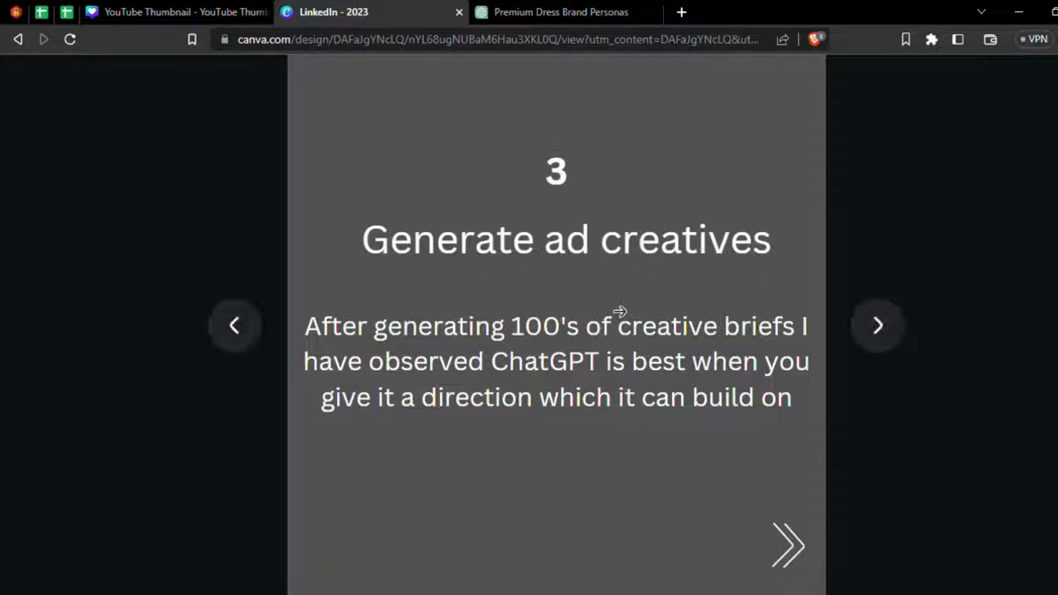
{"action": "left_click", "coordinate": [876, 324]}
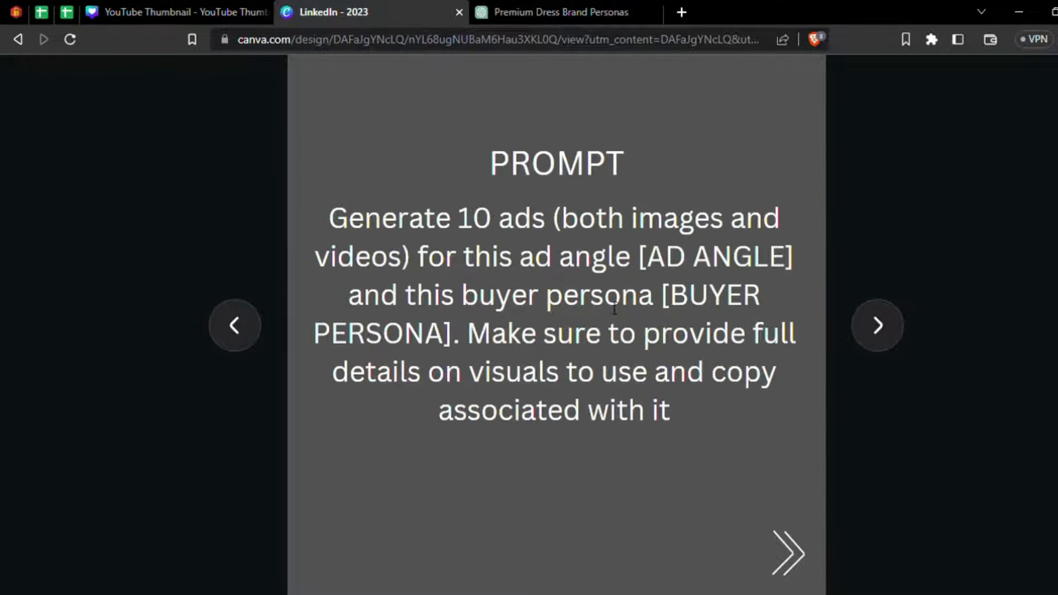
{"action": "left_click", "coordinate": [558, 12]}
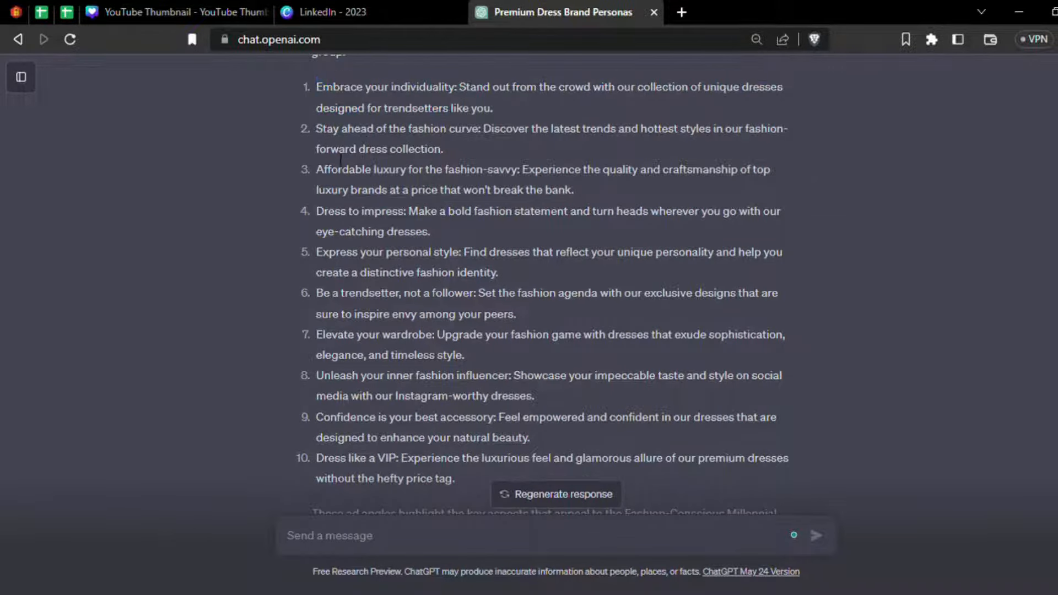
Step: Read through ChatGPT's ten image and video ad ideas for the 'Stay ahead of the fashion curve' angle
{"action": "left_click_drag", "start_coordinate": [479, 108], "coordinate": [473, 127]}
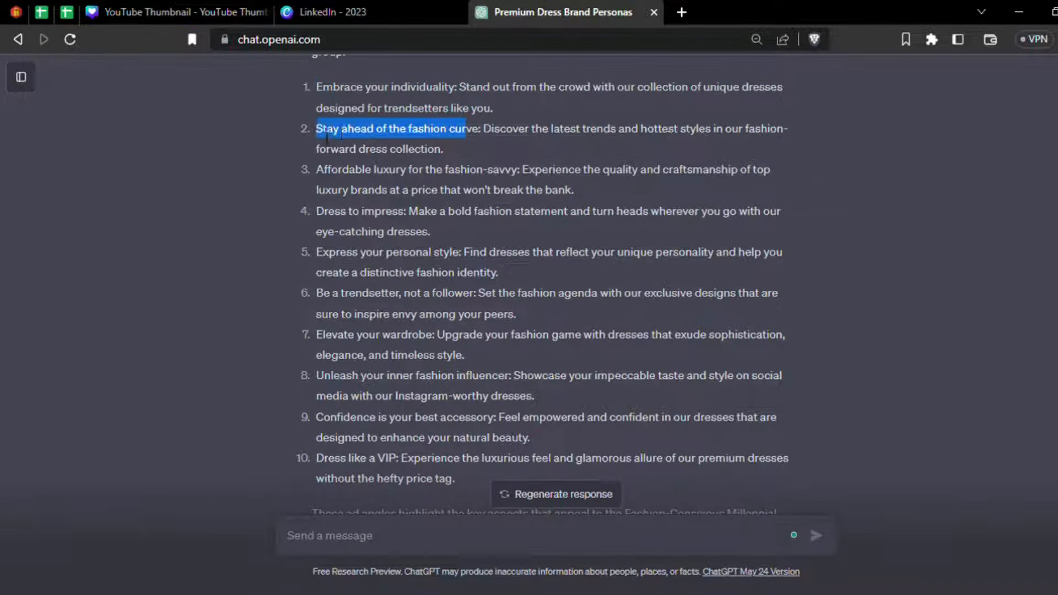
{"action": "scroll", "scroll_direction": "down", "scroll_amount": 3}
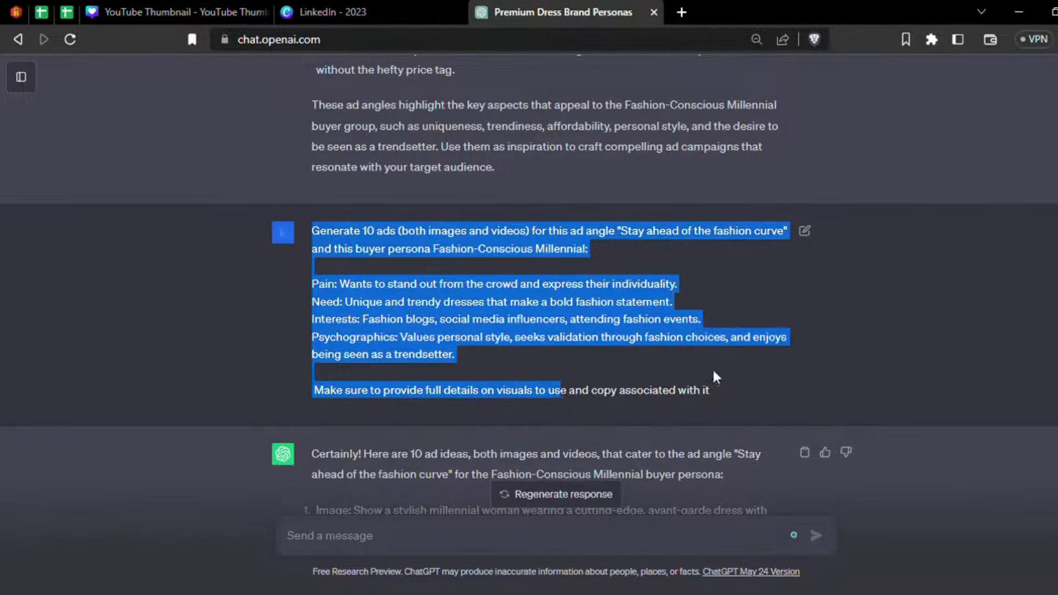
{"action": "left_click", "coordinate": [487, 404]}
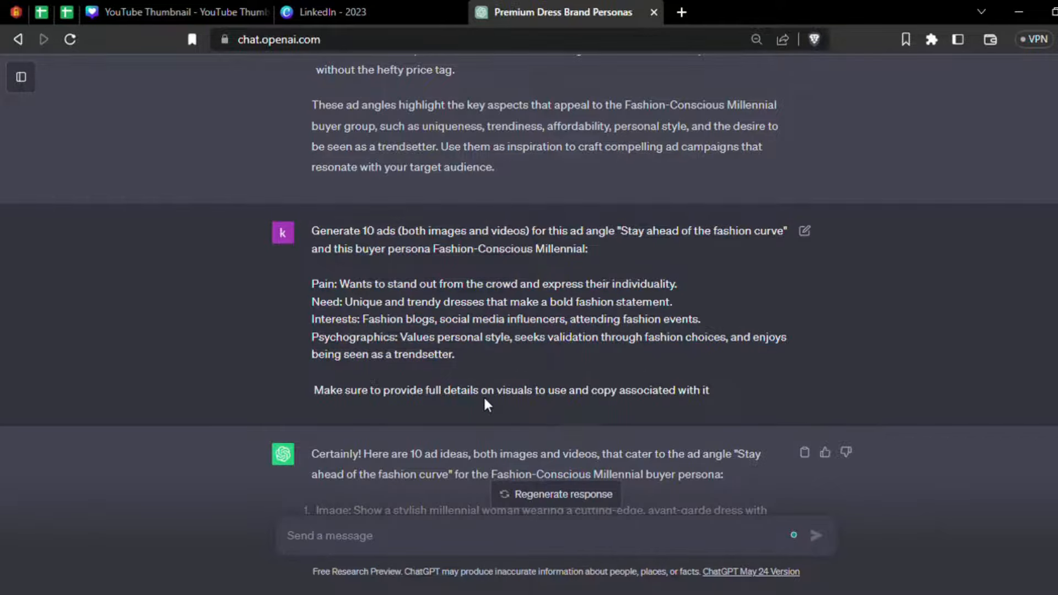
{"action": "scroll", "scroll_direction": "down", "scroll_amount": 3}
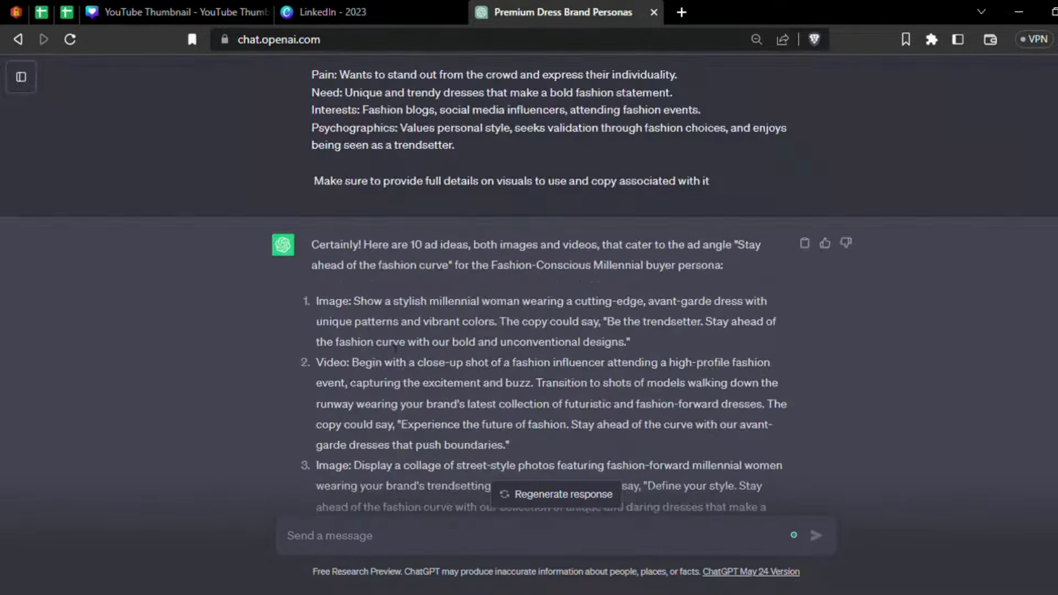
{"action": "mouse_move", "coordinate": [695, 317]}
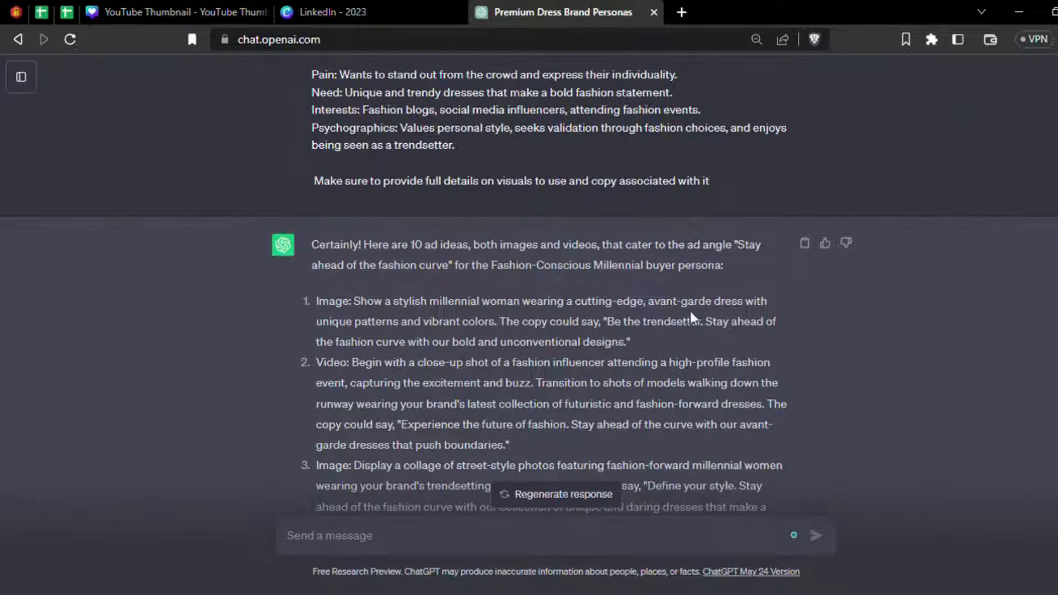
{"action": "mouse_move", "coordinate": [700, 318]}
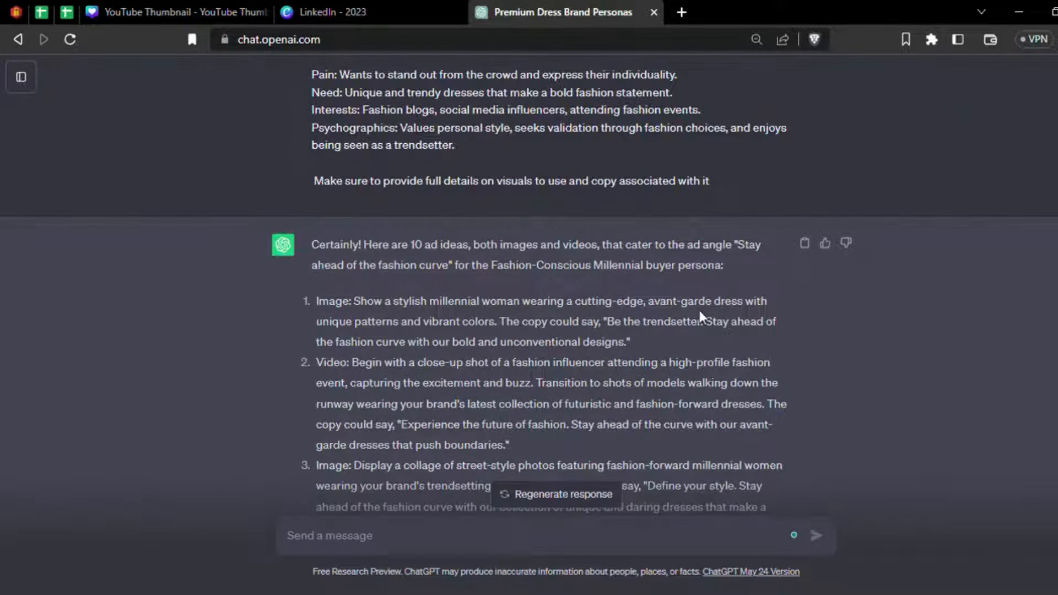
{"action": "left_click_drag", "start_coordinate": [606, 320], "coordinate": [533, 341]}
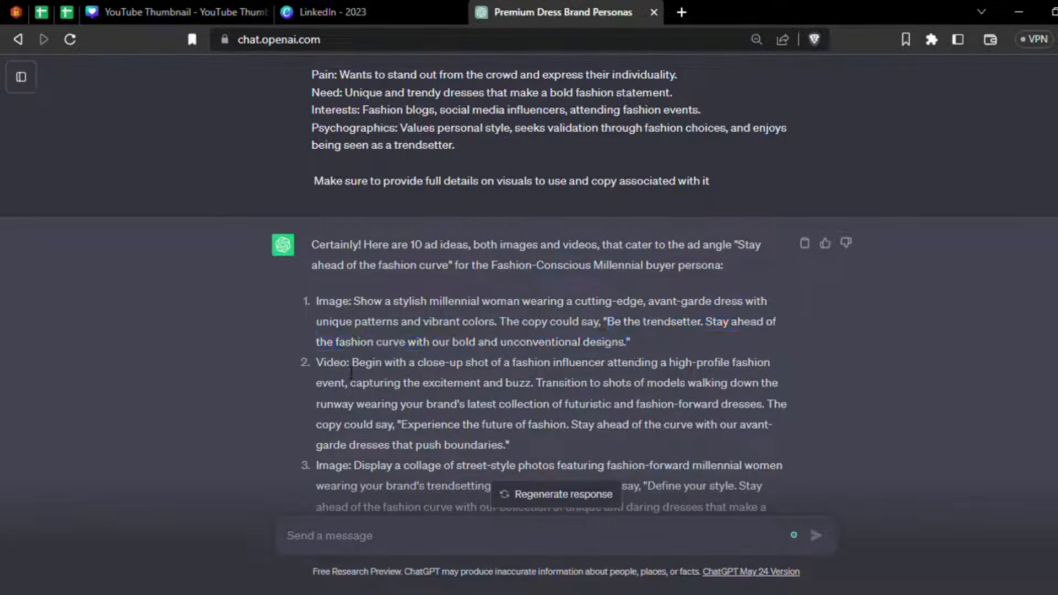
{"action": "left_click_drag", "start_coordinate": [350, 362], "coordinate": [550, 362]}
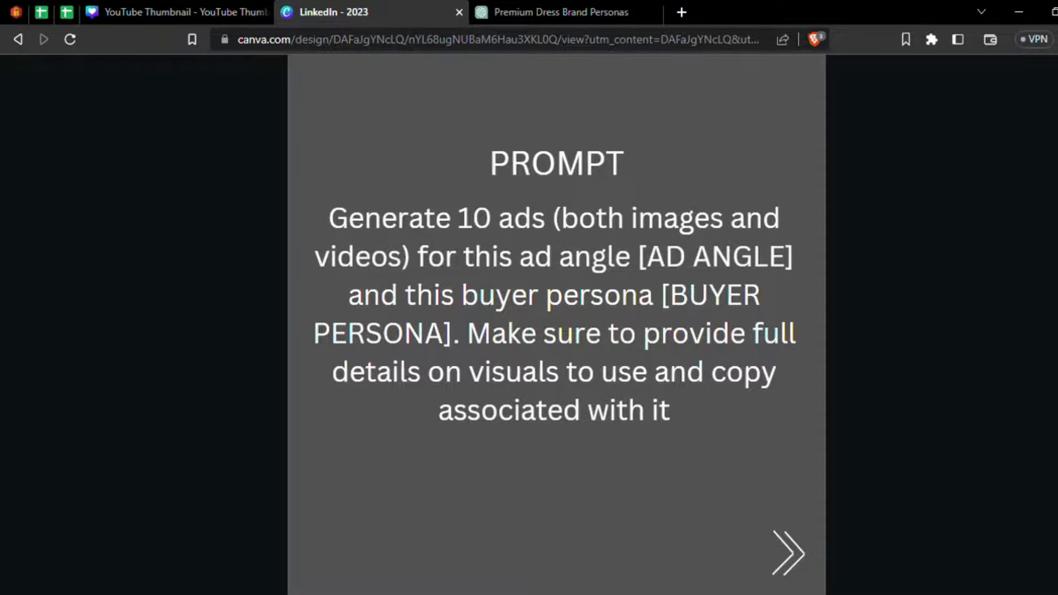
{"action": "mouse_move", "coordinate": [691, 176]}
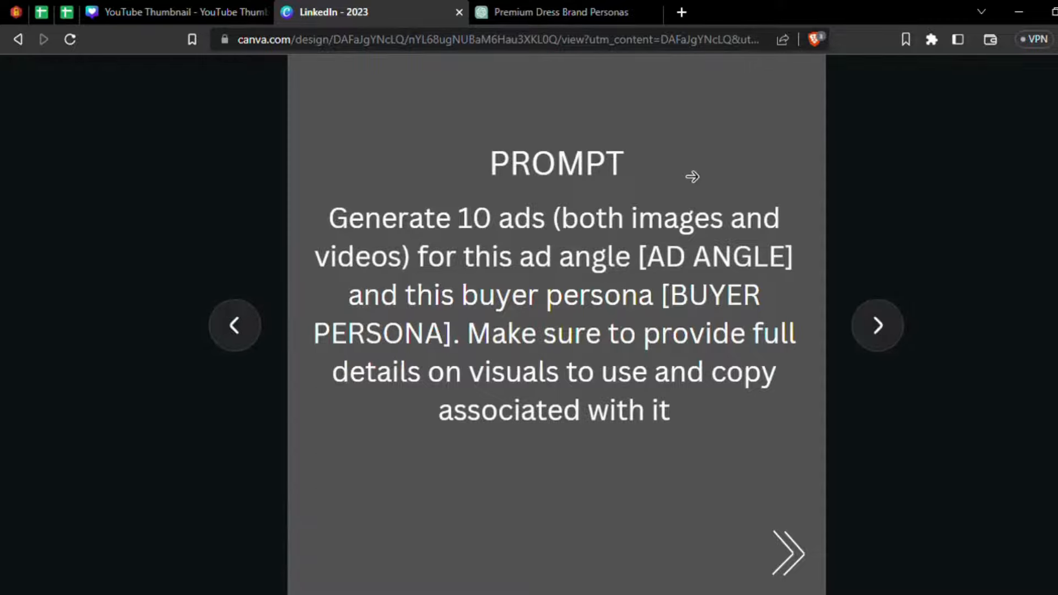
Step: Advance the Canva deck to its closing thank-you reshare slide
{"action": "left_click", "coordinate": [876, 325]}
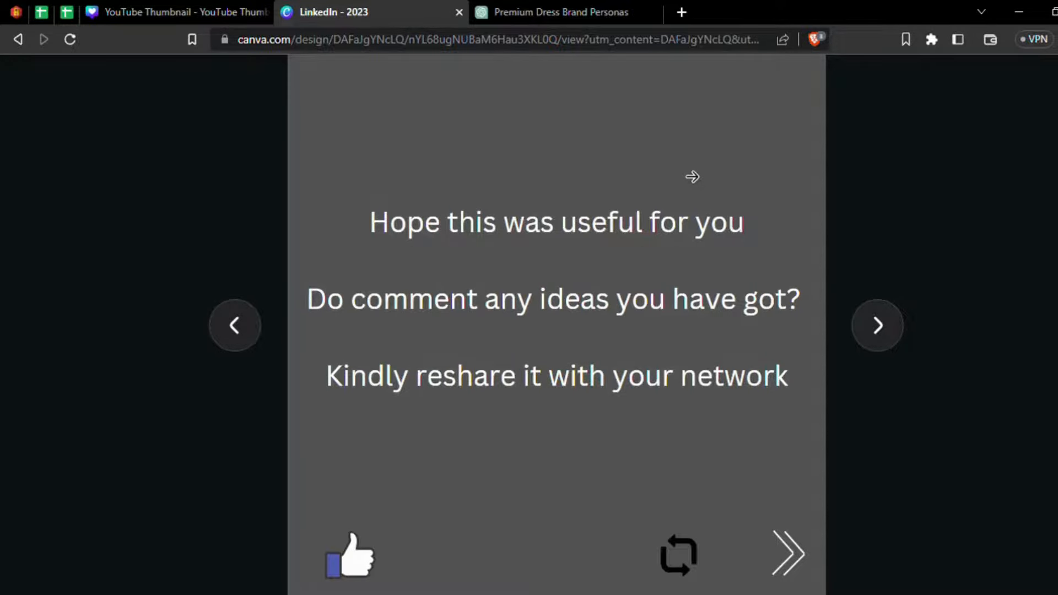